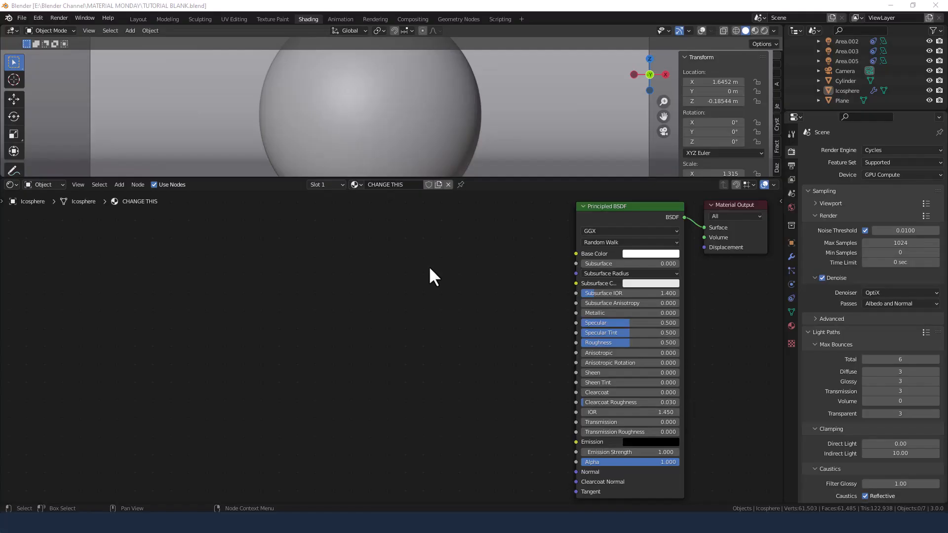
pyautogui.moveTo(577, 342)
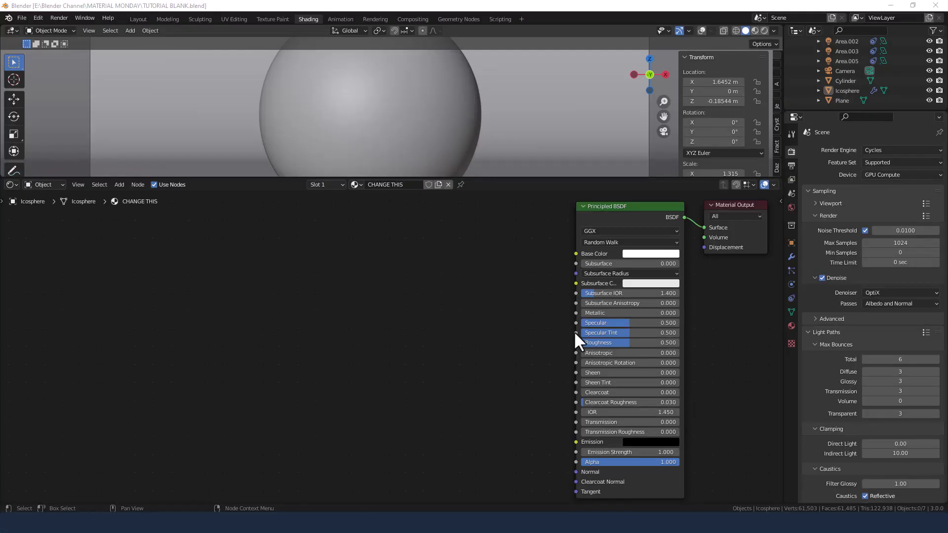
pyautogui.moveTo(396, 114)
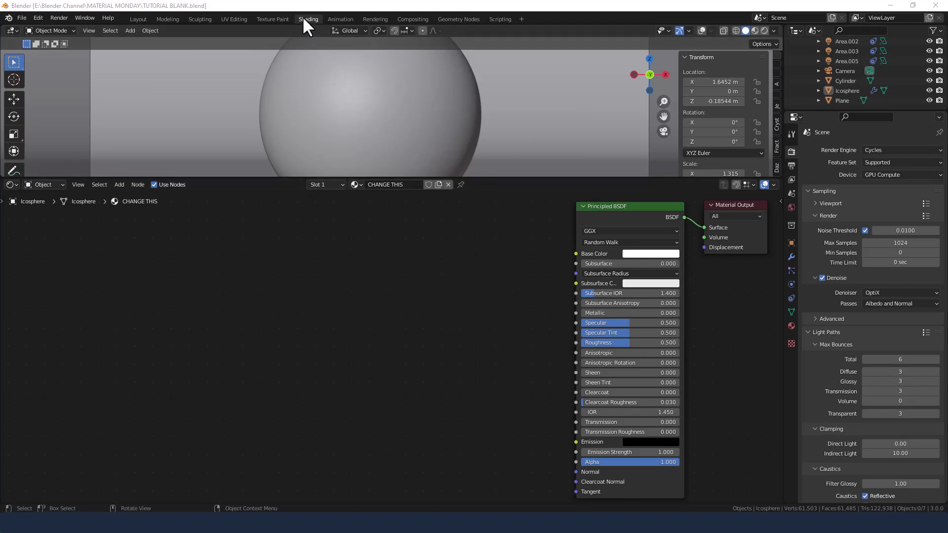
pyautogui.moveTo(774, 42)
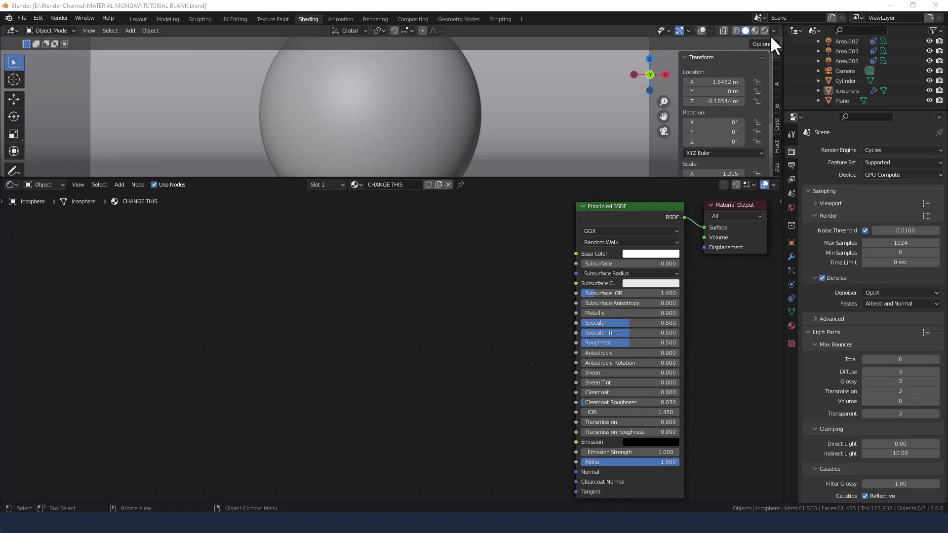
# Switch the viewport to Rendered shading and set the material's Metallic to 0.9 and Roughness to 0.3
pyautogui.click(753, 30)
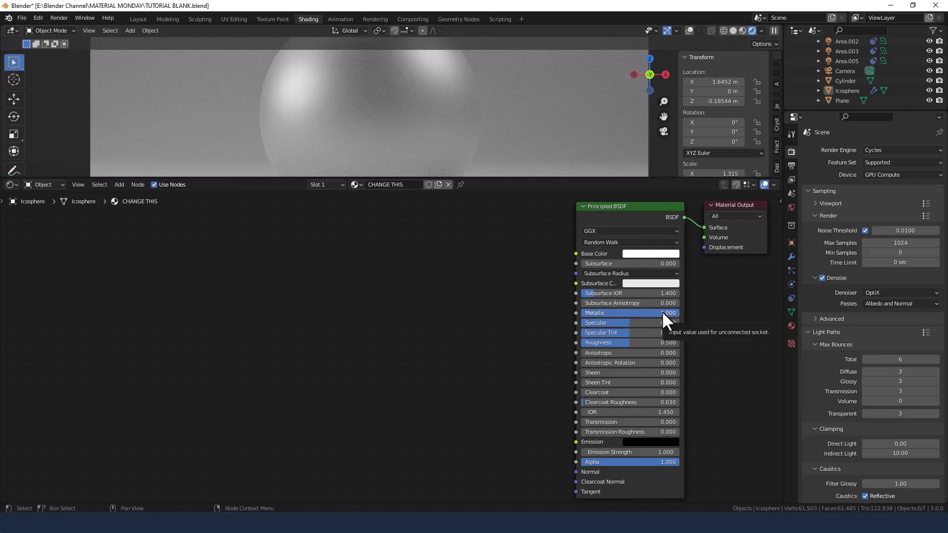
pyautogui.doubleClick(629, 312)
pyautogui.write('0.900')
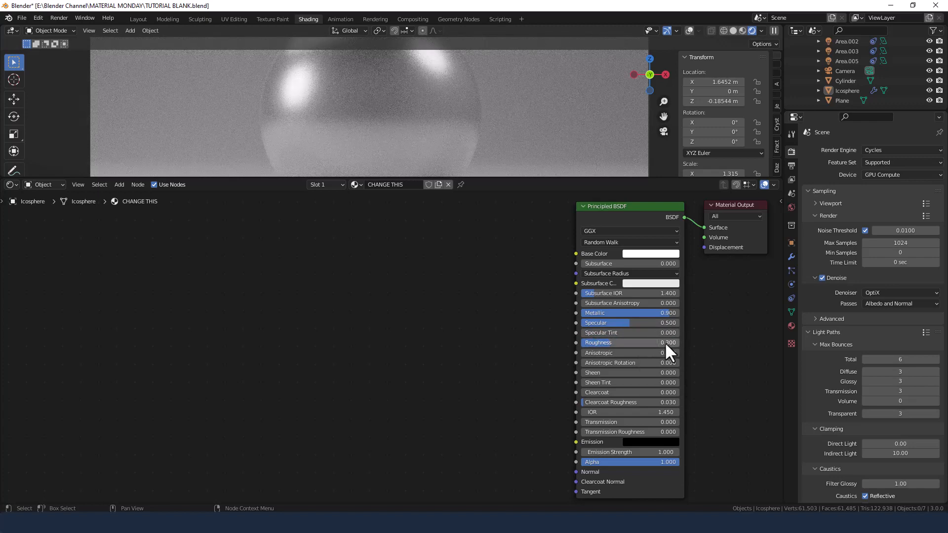
pyautogui.moveTo(659, 383)
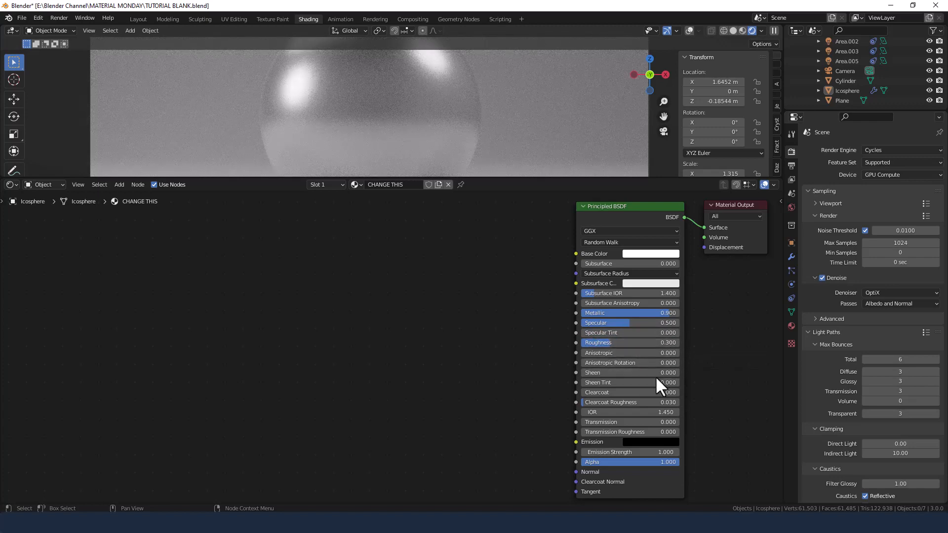
pyautogui.moveTo(405, 344)
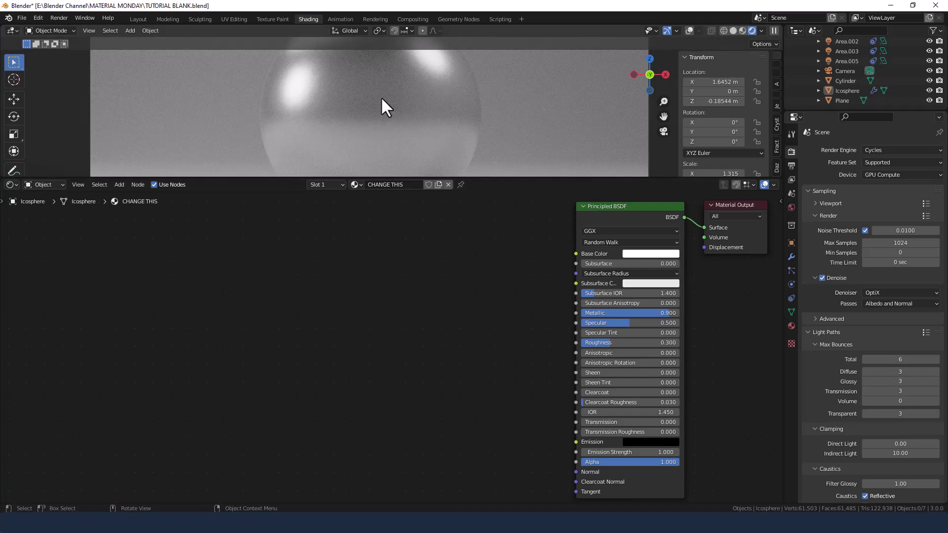
pyautogui.moveTo(301, 367)
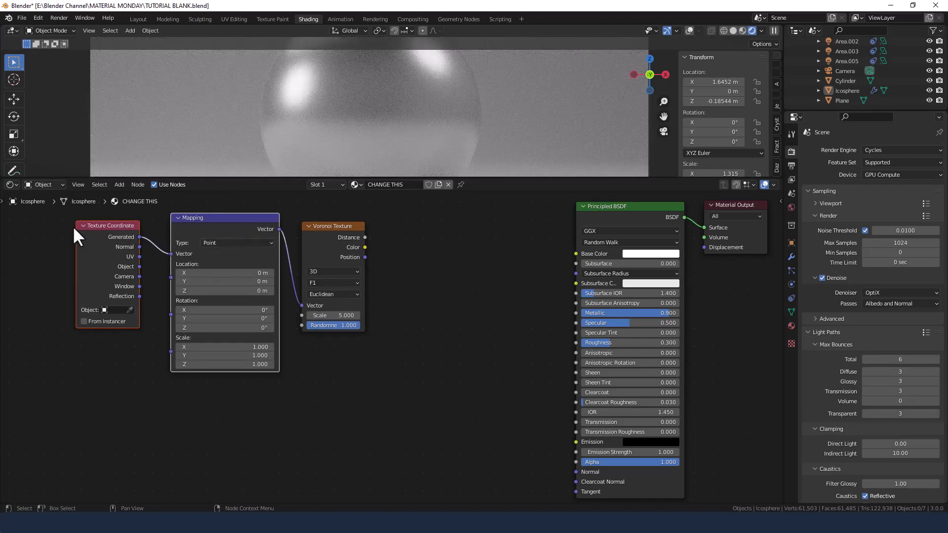
pyautogui.moveTo(141, 279)
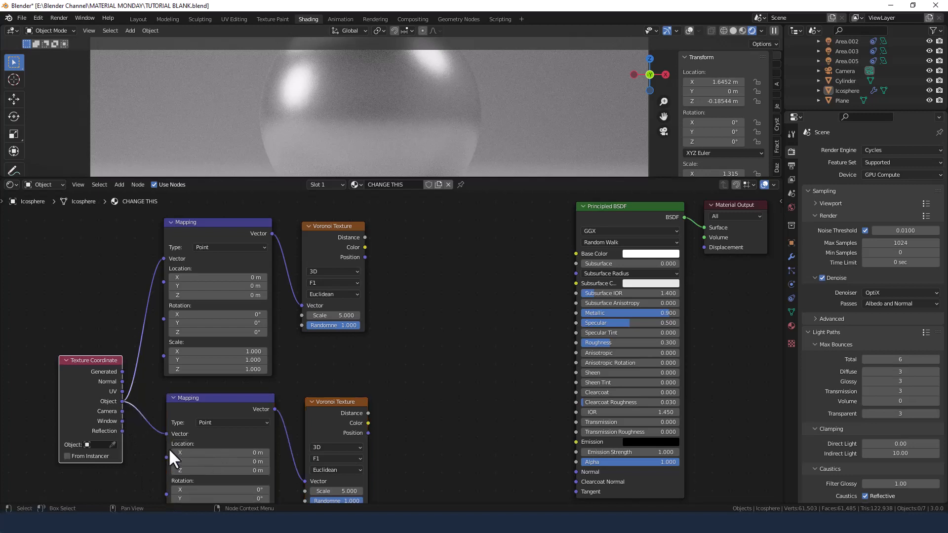
pyautogui.moveTo(375, 380)
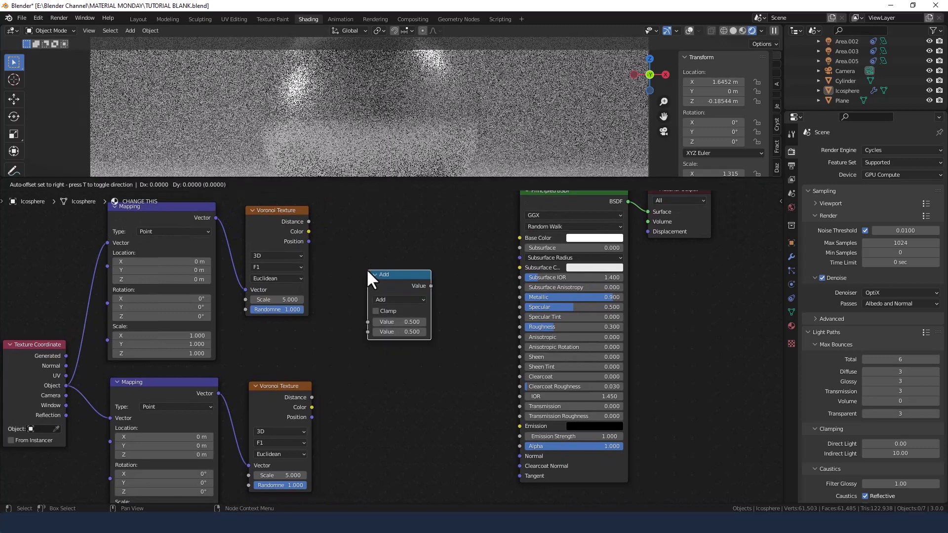
# Set the new Math node's operation to Power
pyautogui.click(385, 258)
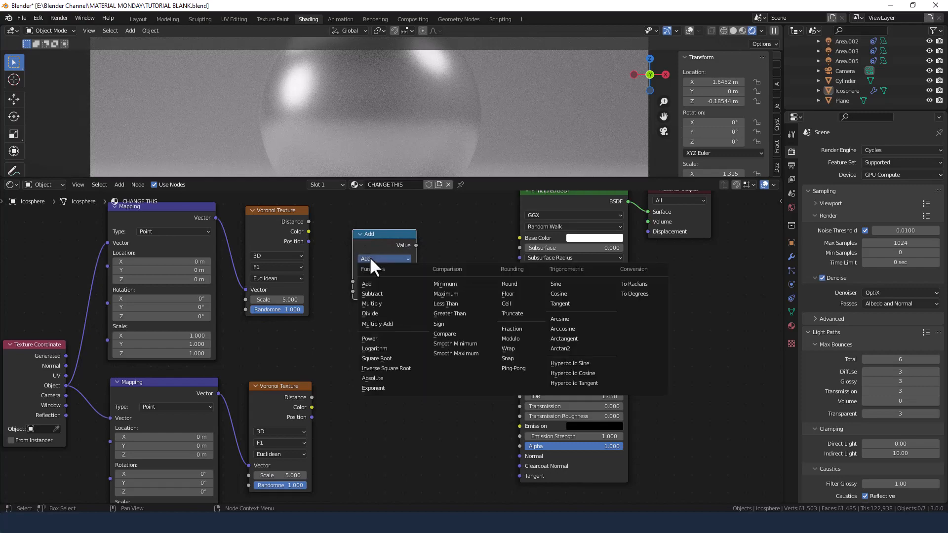
pyautogui.click(369, 338)
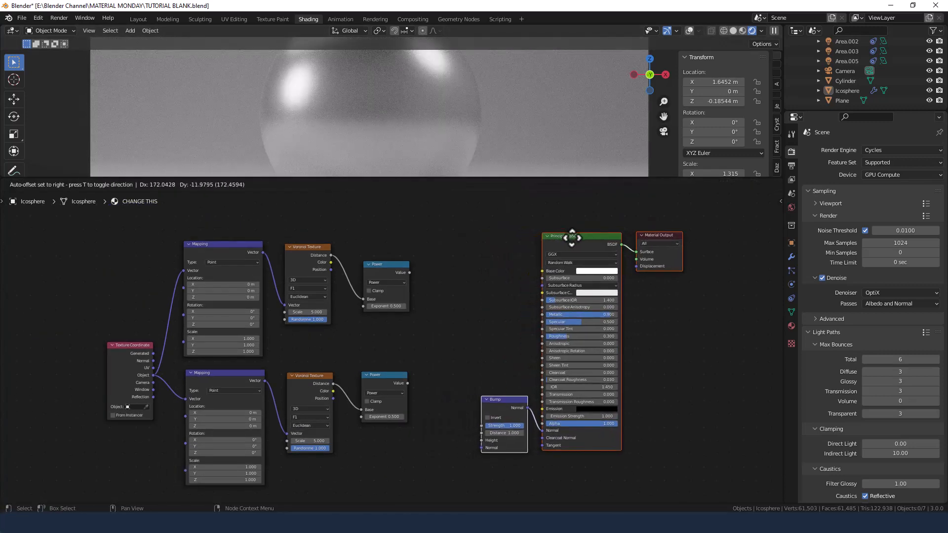
# Place a new Bump node before the Principled BSDF shader
pyautogui.moveTo(495, 399); pyautogui.dragTo(483, 293)
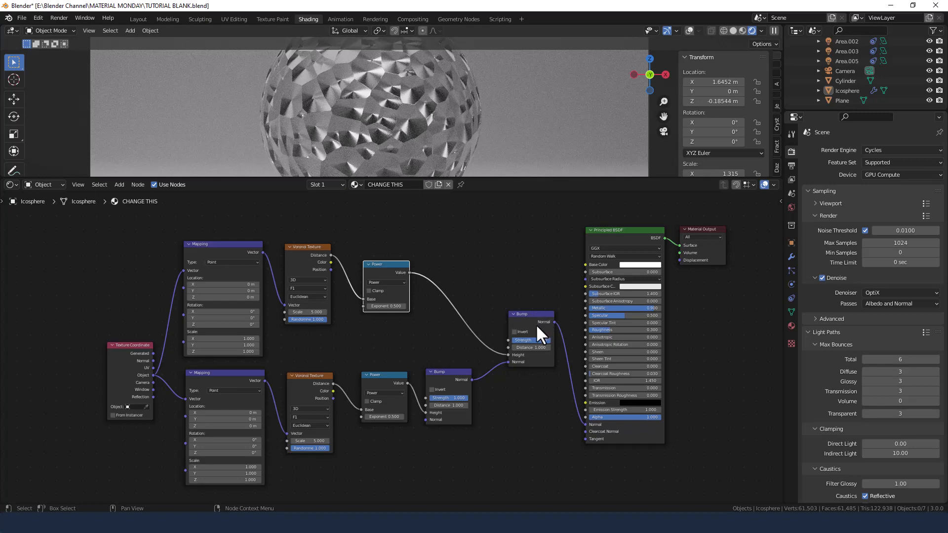
pyautogui.moveTo(512, 391)
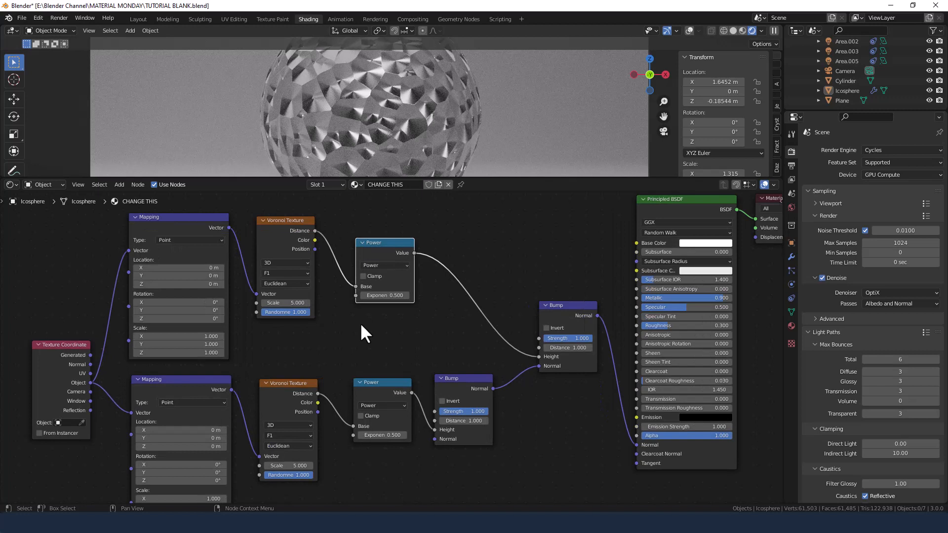
# Switch the top Voronoi to Smooth F1 and give the second Voronoi scale 4, smoothness 0.05
pyautogui.click(285, 273)
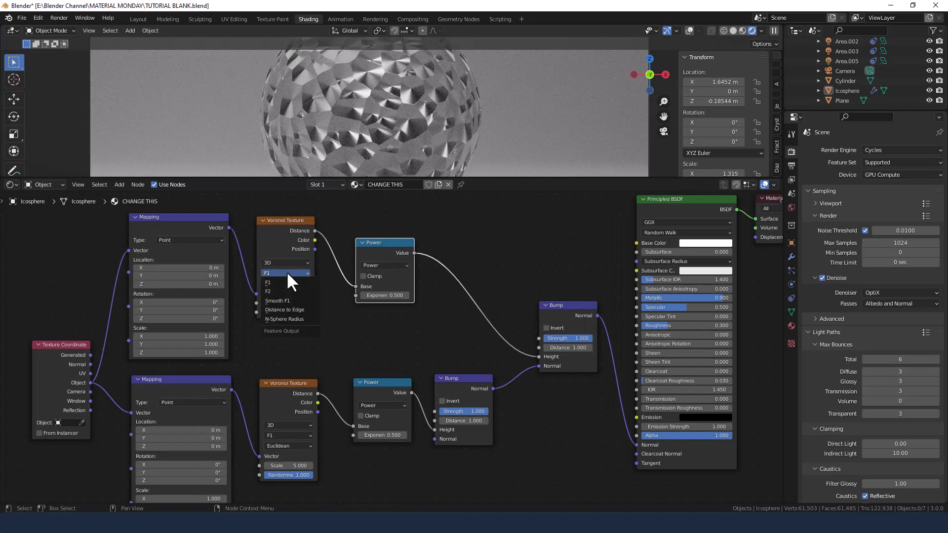
pyautogui.moveTo(285, 301)
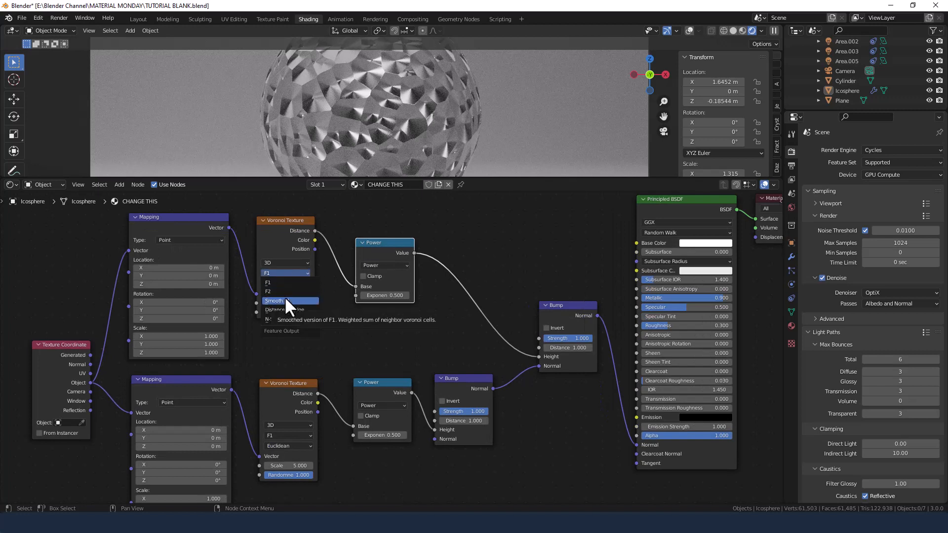
pyautogui.click(274, 301)
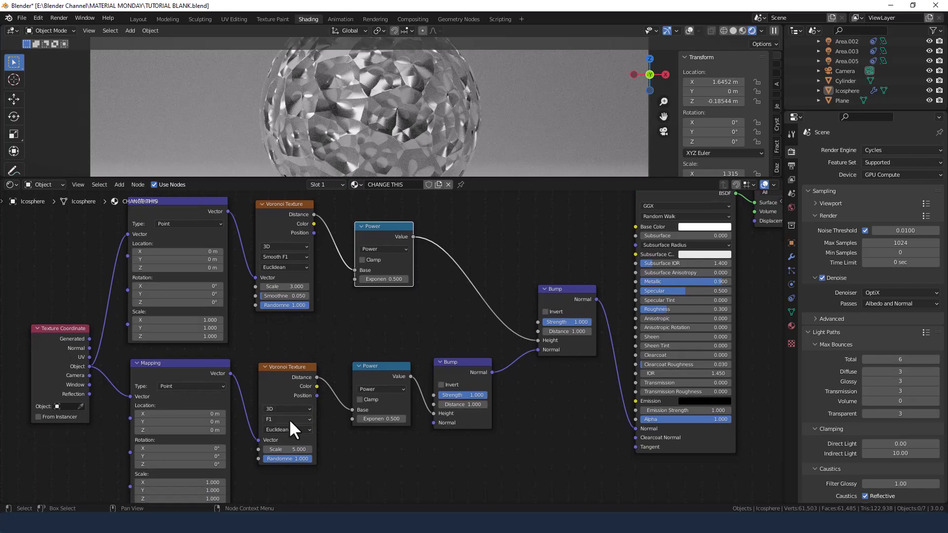
pyautogui.click(288, 420)
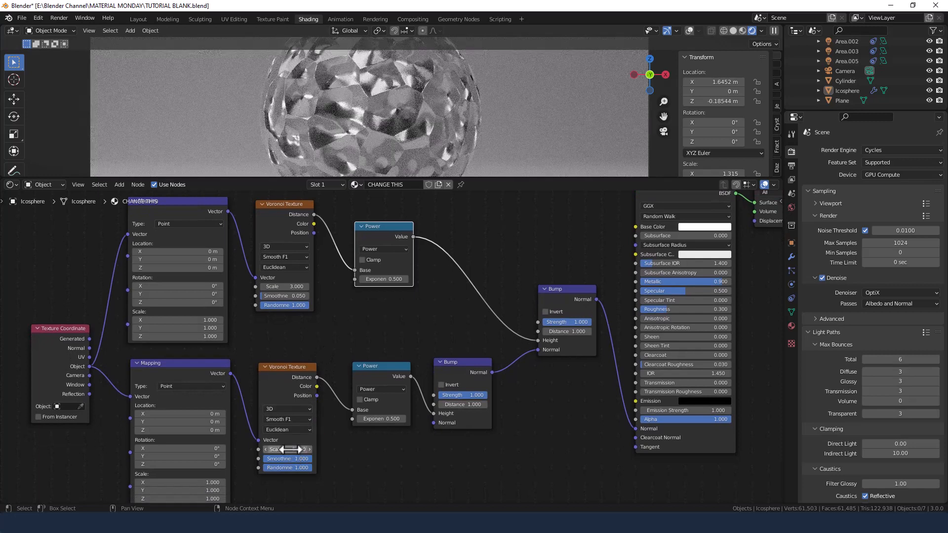
pyautogui.doubleClick(287, 449)
pyautogui.write('.05')
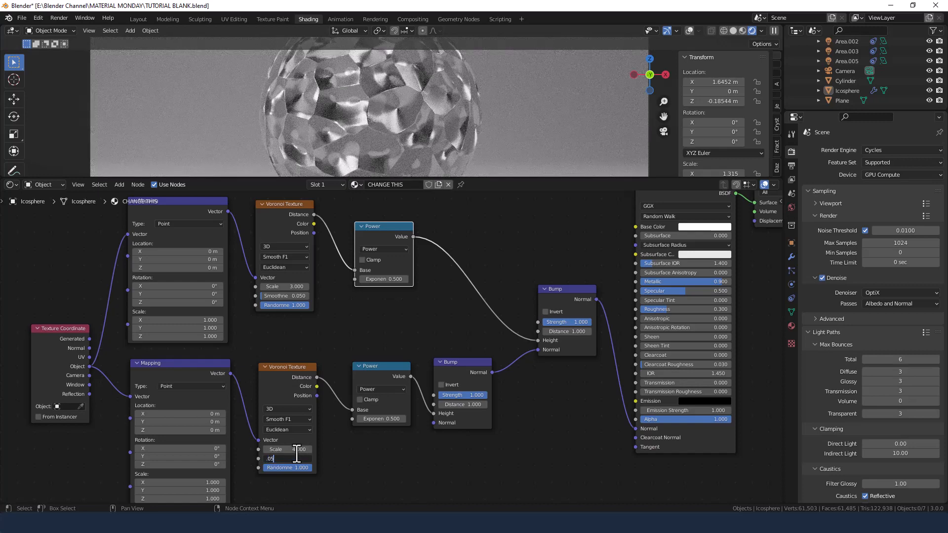
pyautogui.press('Return')
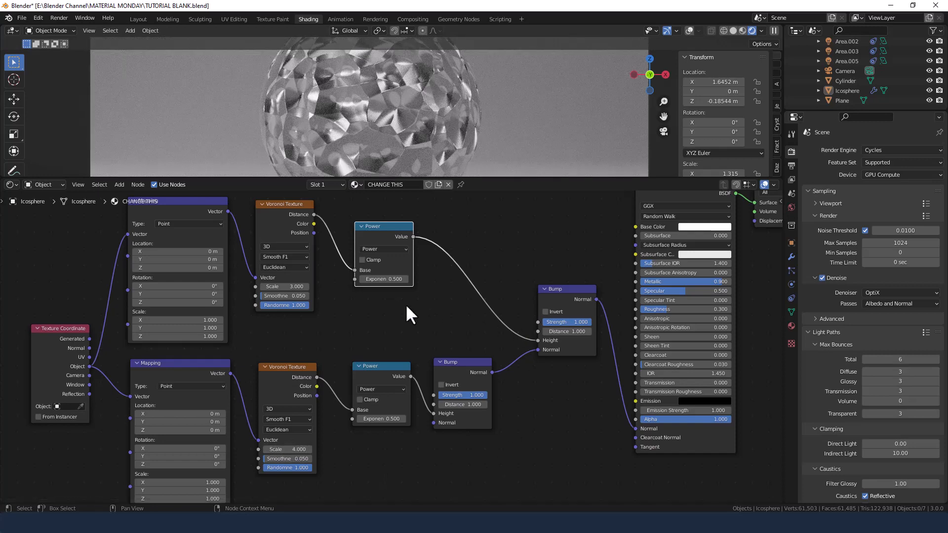
# Set the Power node exponents to 2.5 and 3, then set the second Bump node's strength to 0.1
pyautogui.doubleClick(384, 279)
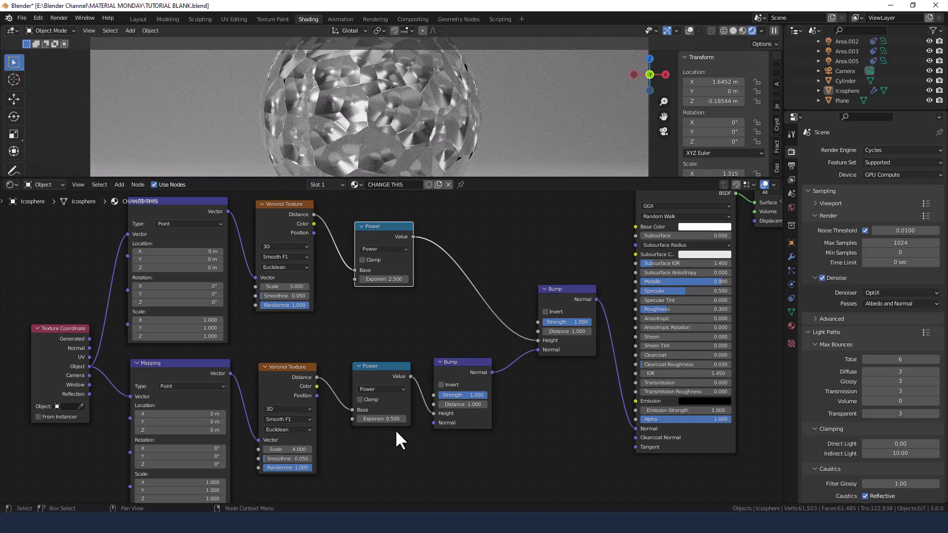
pyautogui.doubleClick(381, 418)
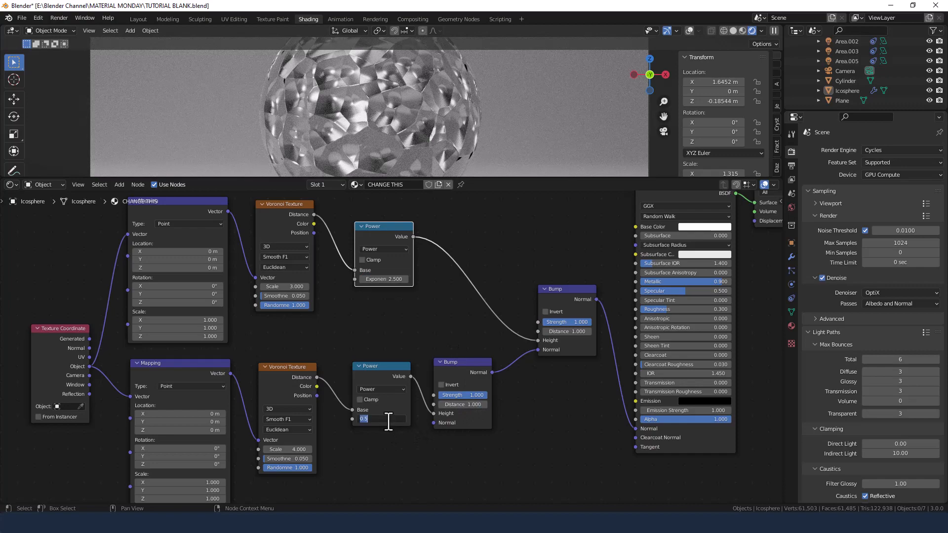
pyautogui.click(381, 418)
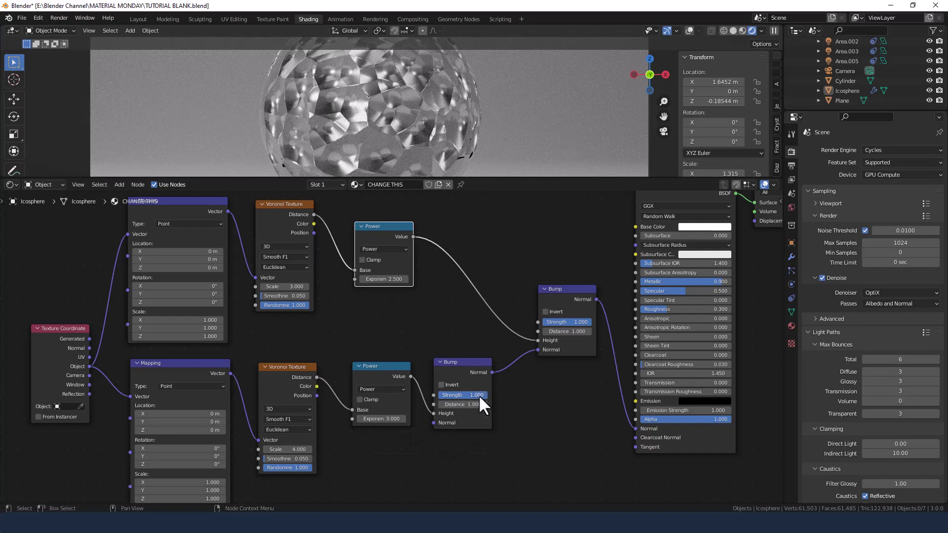
pyautogui.doubleClick(463, 395)
pyautogui.write('0.100')
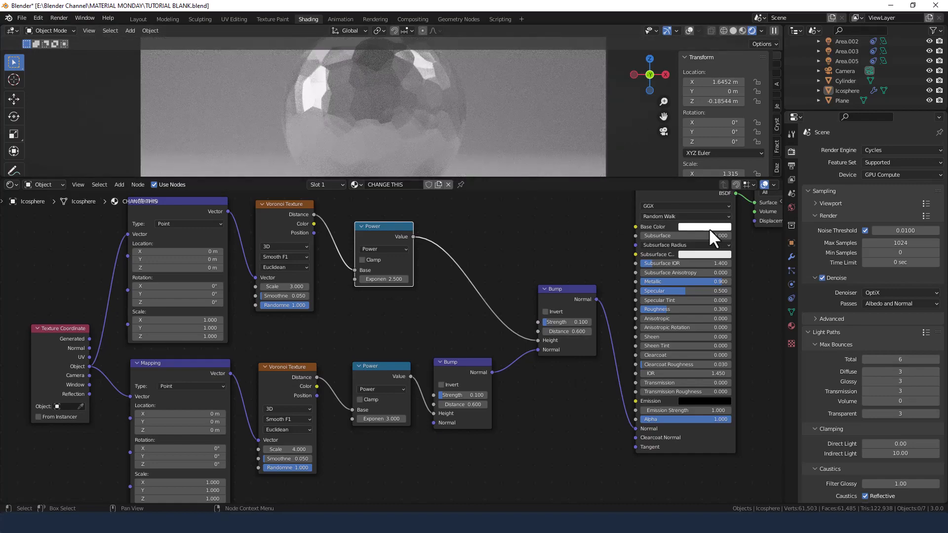
# Pick a golden orange Base Color for the Principled BSDF
pyautogui.click(704, 227)
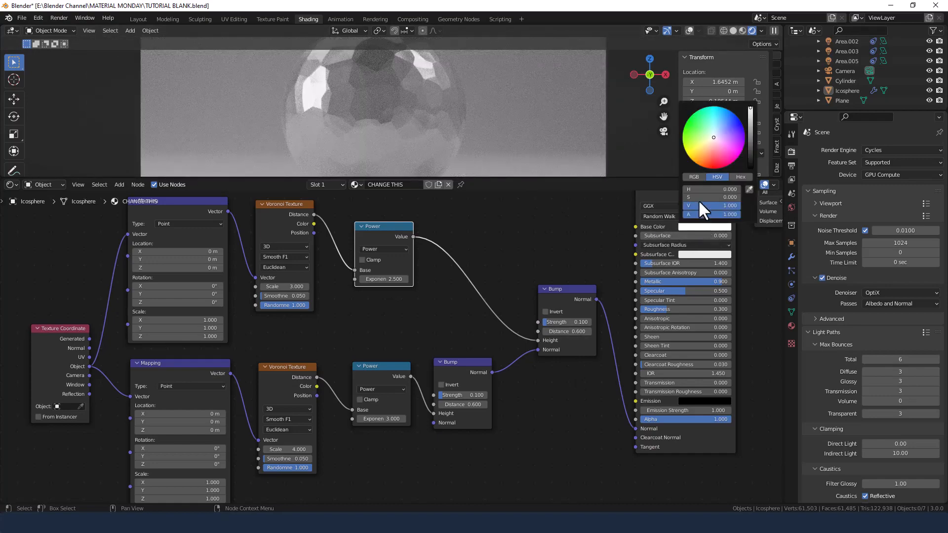
pyautogui.click(714, 160)
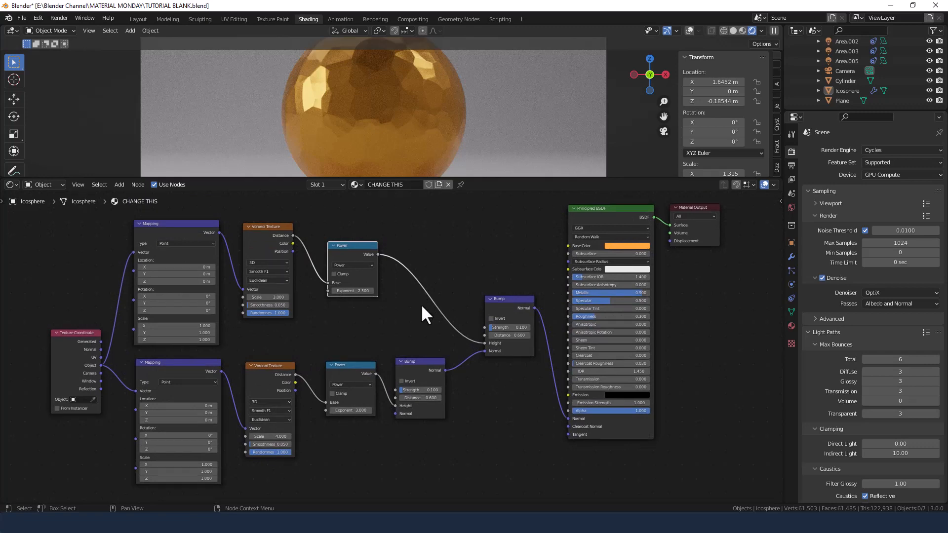
pyautogui.moveTo(402, 152)
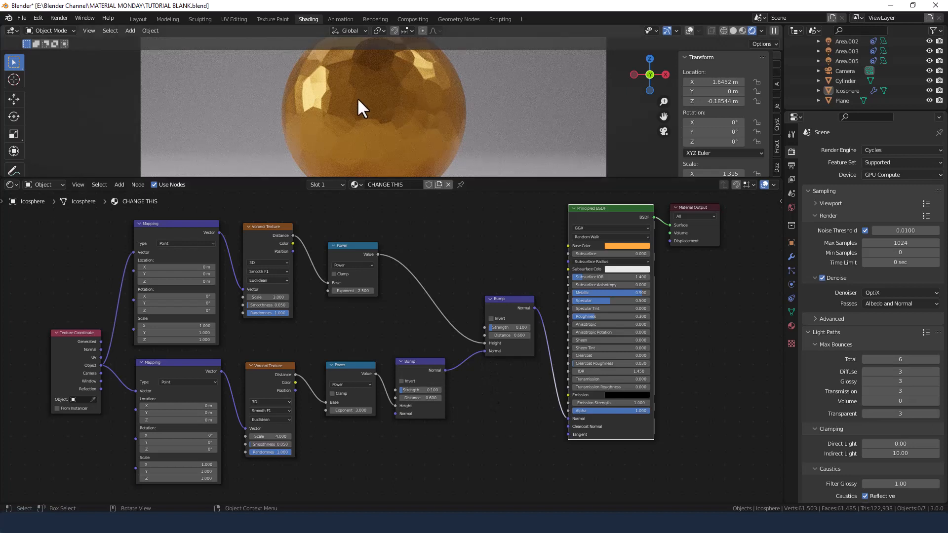
pyautogui.moveTo(417, 64)
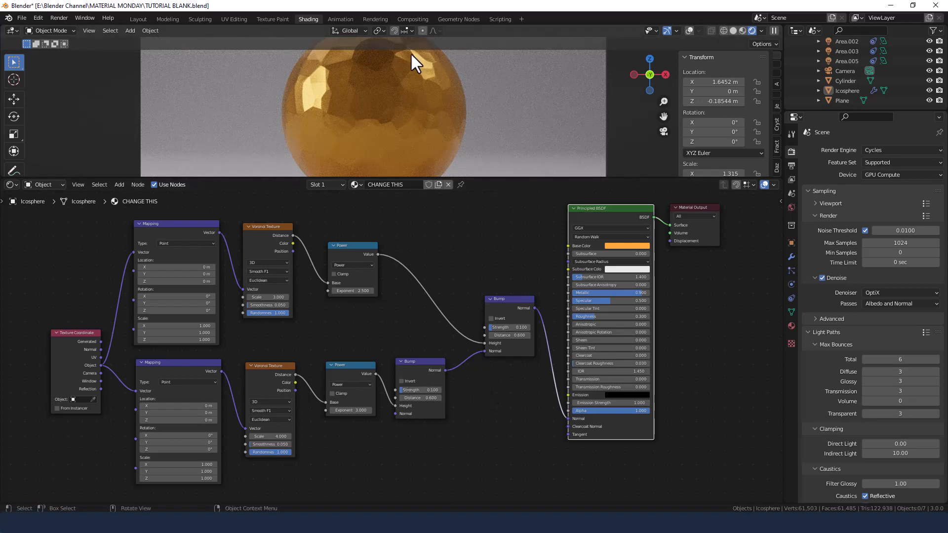
pyautogui.moveTo(393, 84)
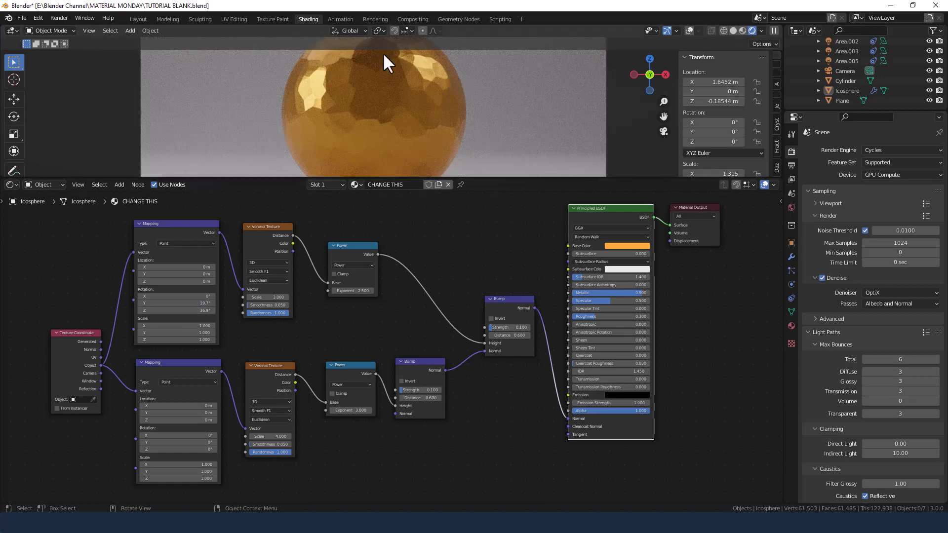
pyautogui.moveTo(153, 12)
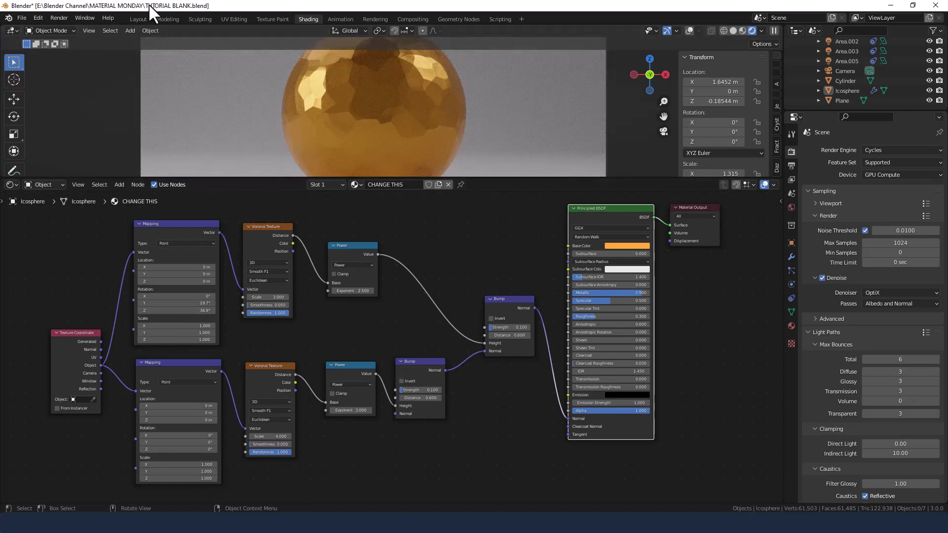
# Render a still image of the hammered gold sphere in Cycles with Render Image
pyautogui.click(59, 18)
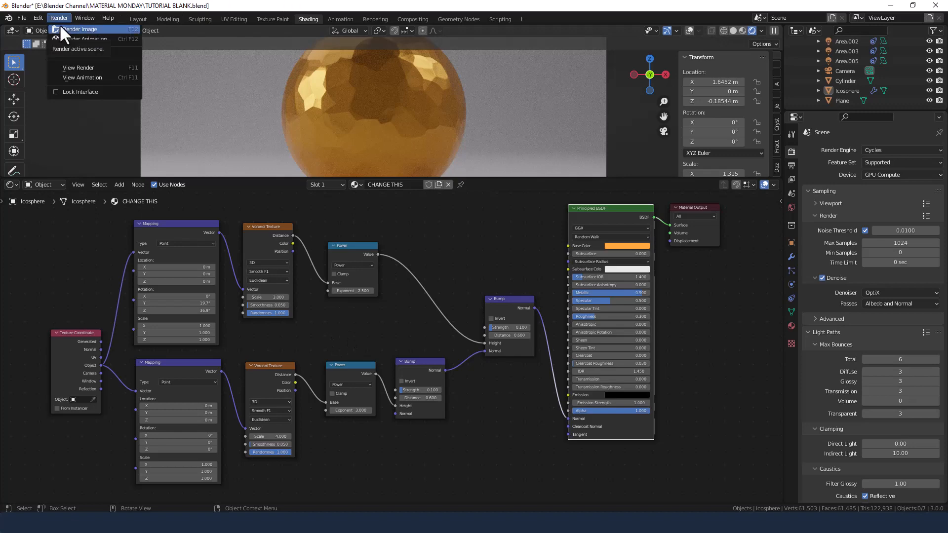
pyautogui.click(79, 29)
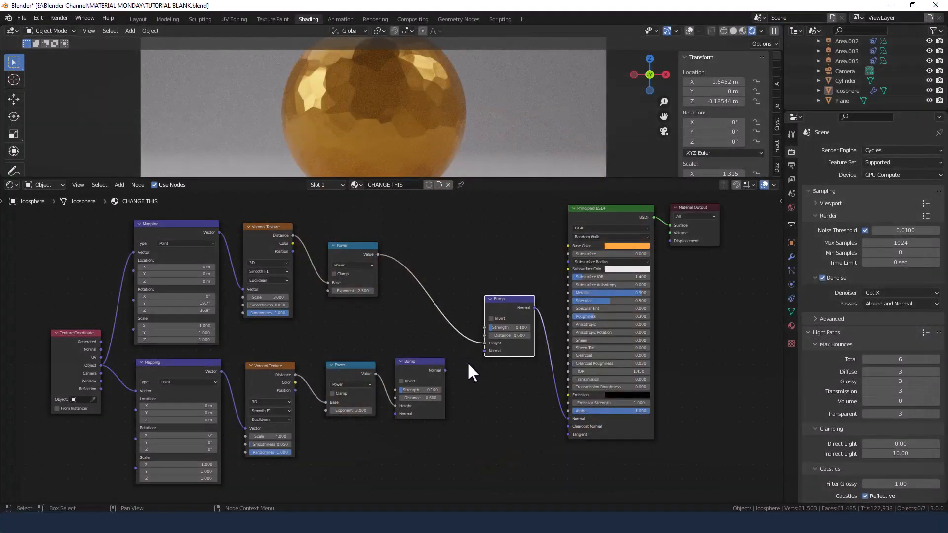
pyautogui.click(59, 18)
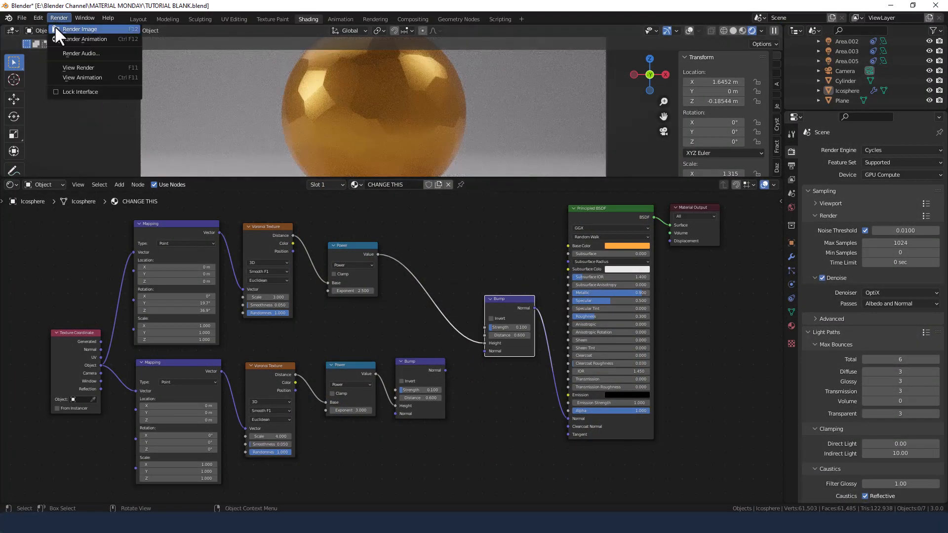
pyautogui.click(79, 29)
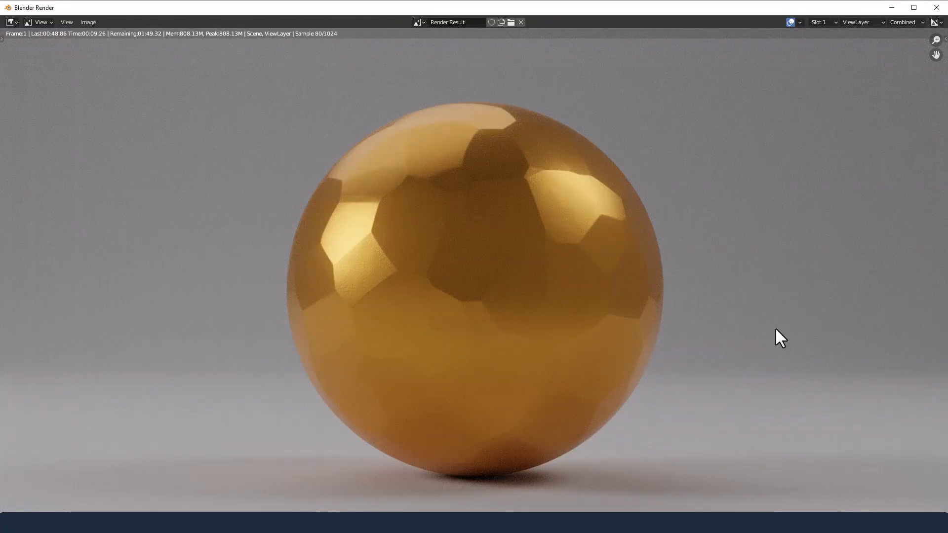